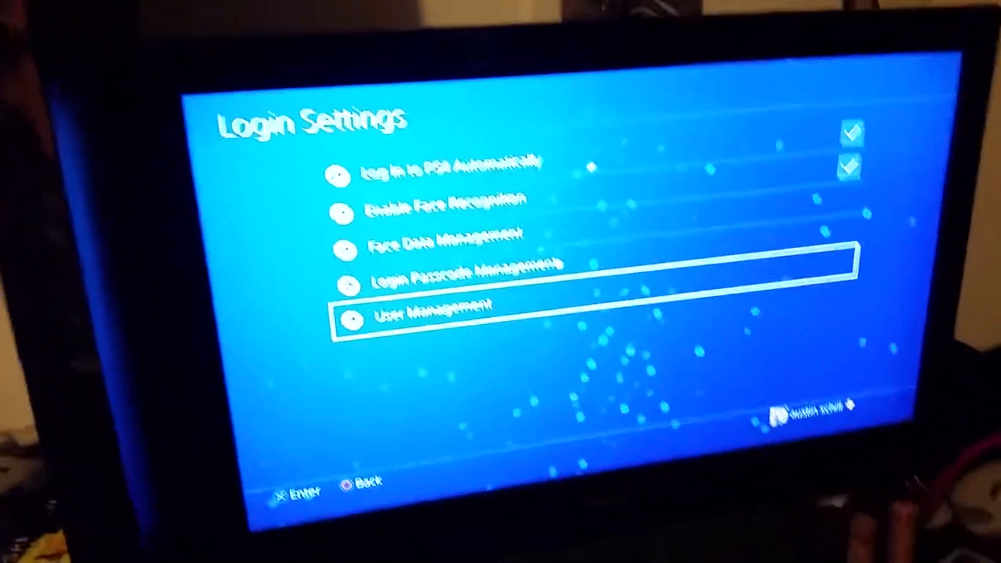
- Enter User Management from the Login Settings menu
{"action": "left_click", "coordinate": [415, 319]}
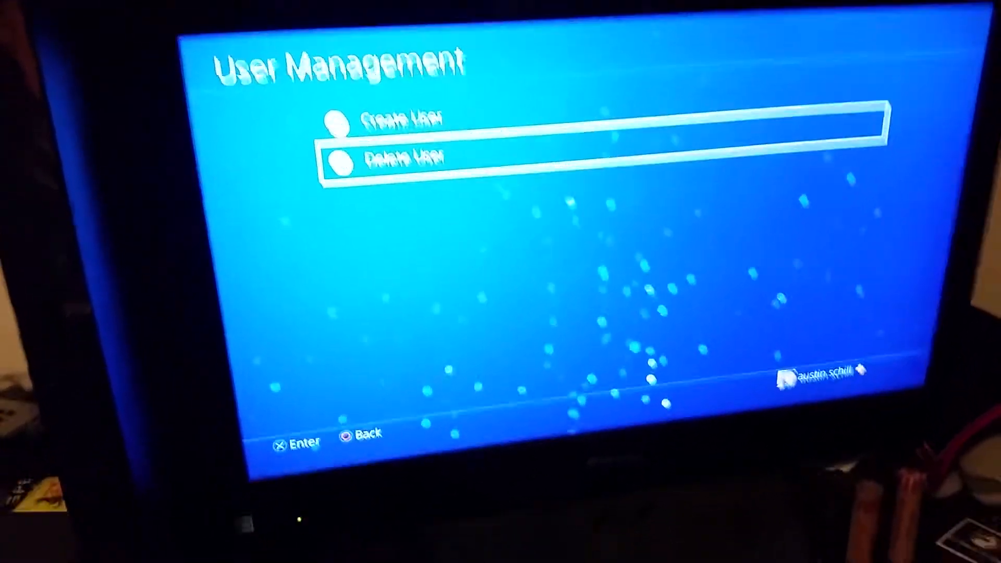
- Choose Delete User to reach the secondary account's deletion page
{"action": "left_click", "coordinate": [409, 159]}
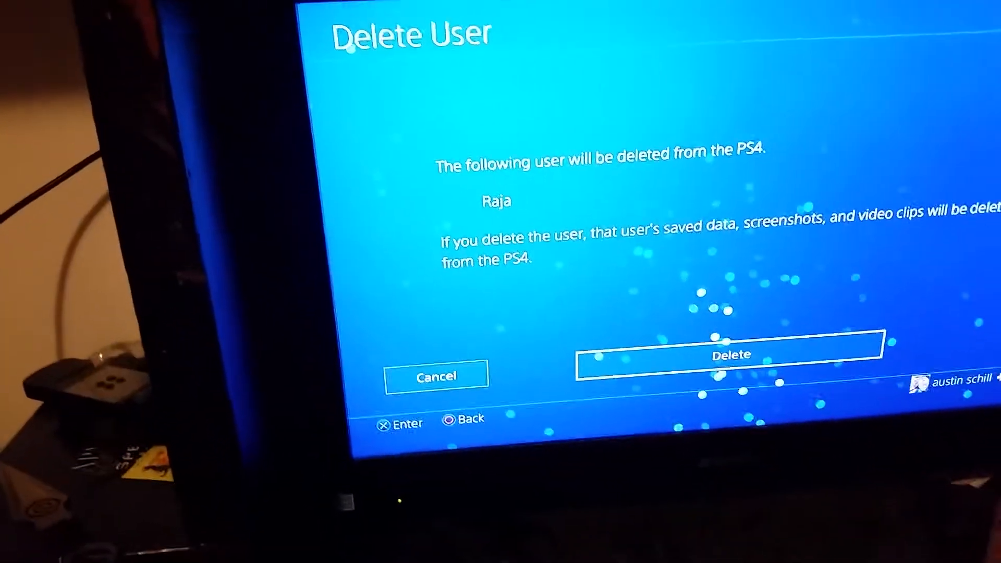
- Delete the secondary user and confirm Yes so the removal begins
{"action": "left_click", "coordinate": [731, 355]}
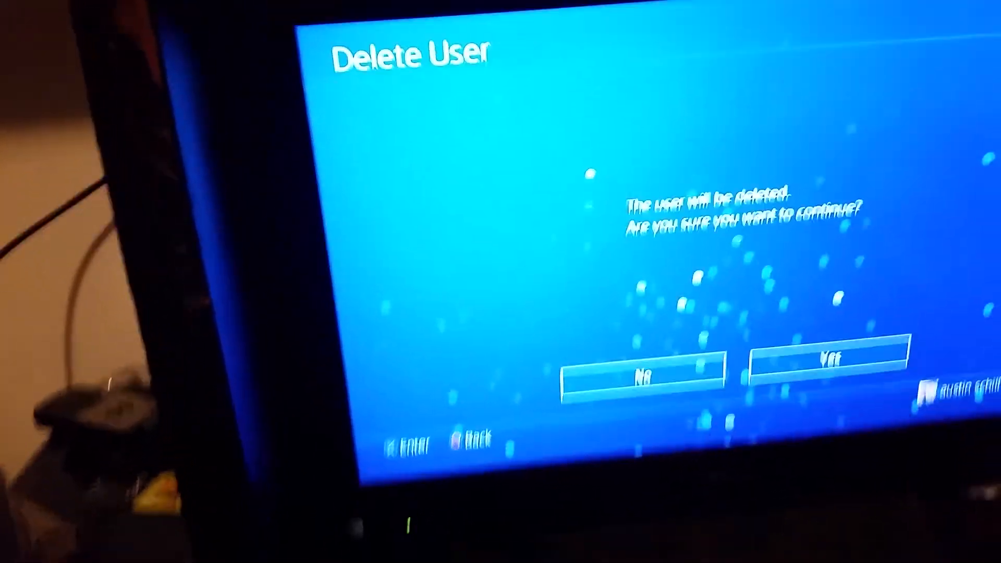
{"action": "left_click", "coordinate": [827, 357]}
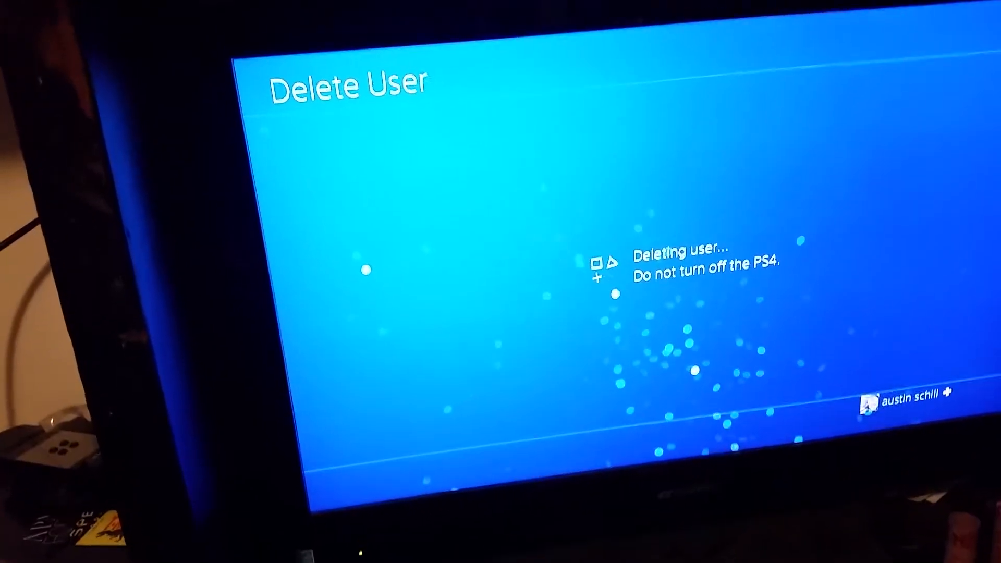